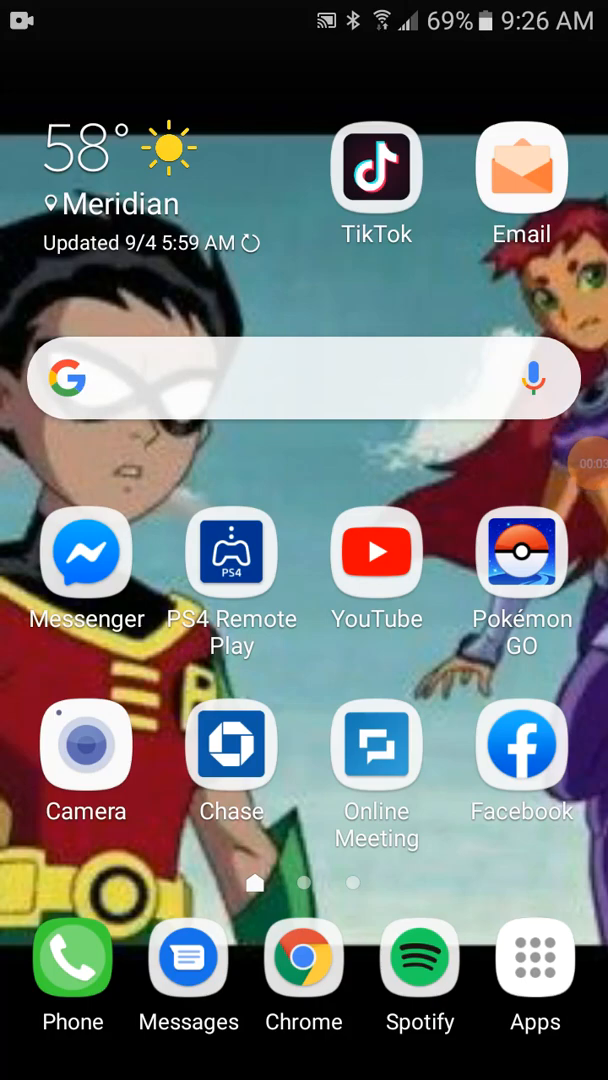
# Swipe through the home screen pages and launch OneNote
pyautogui.hscroll(-3)
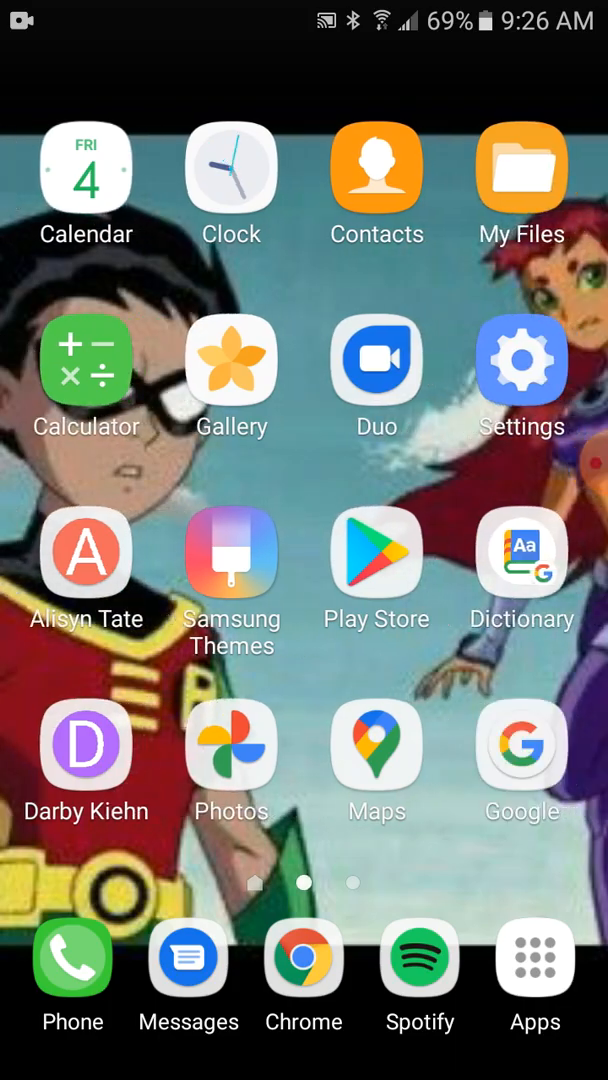
pyautogui.hscroll(-3)
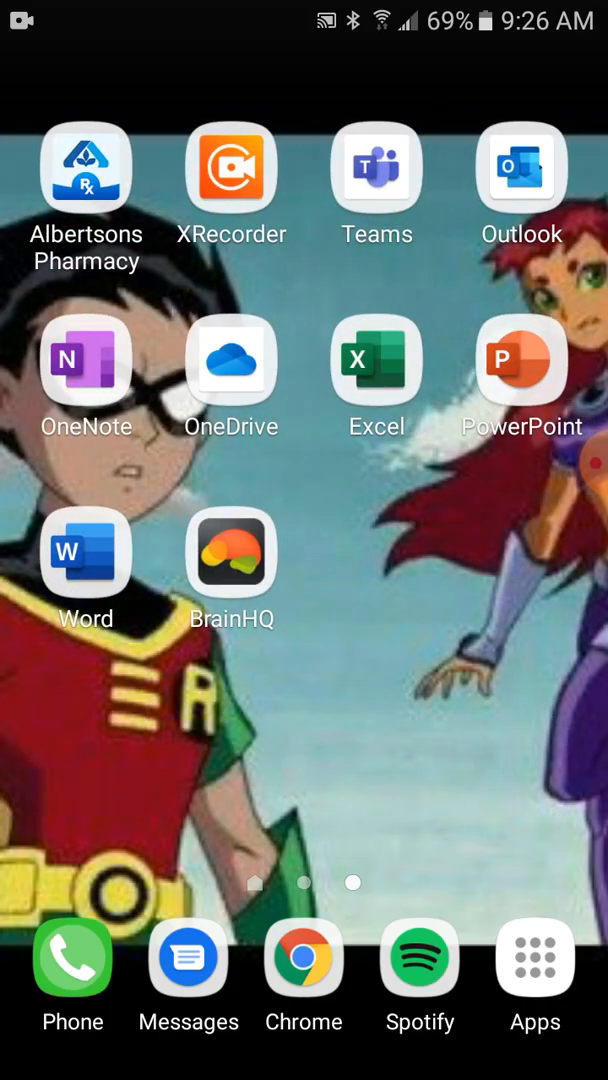
pyautogui.click(84, 362)
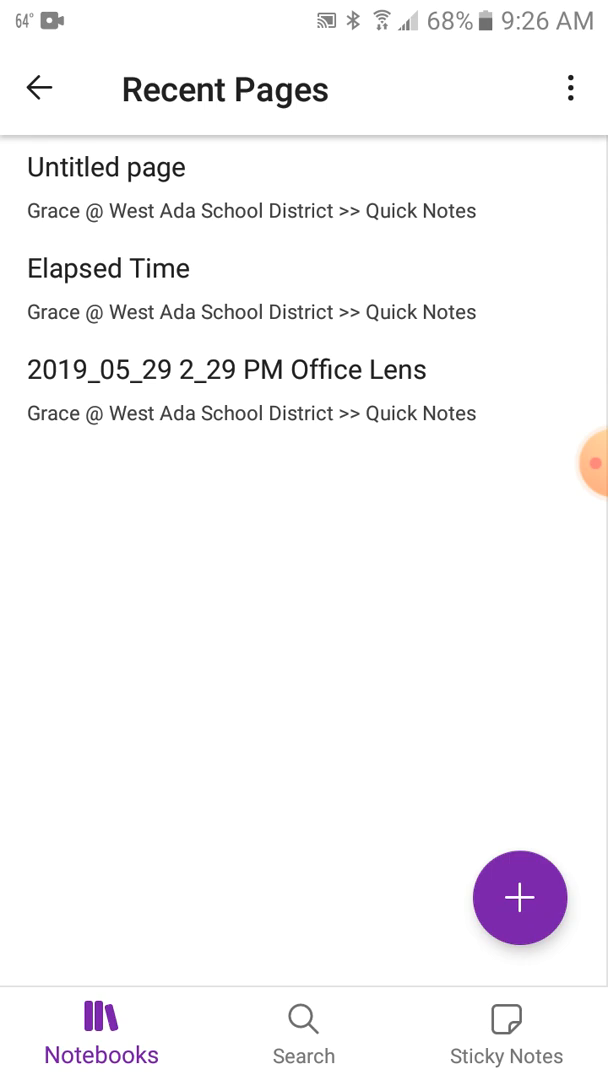
# Create a new blank page from the Recent Pages list
pyautogui.click(520, 896)
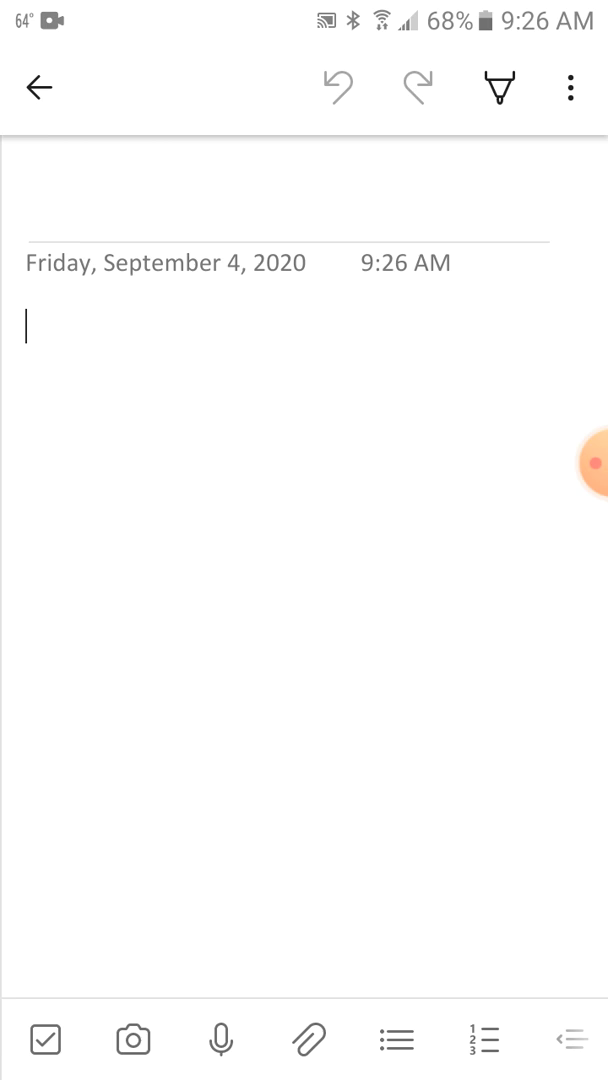
# Enter drawing mode, sketch an orange star, erase it, and reselect the orange pen
pyautogui.click(496, 88)
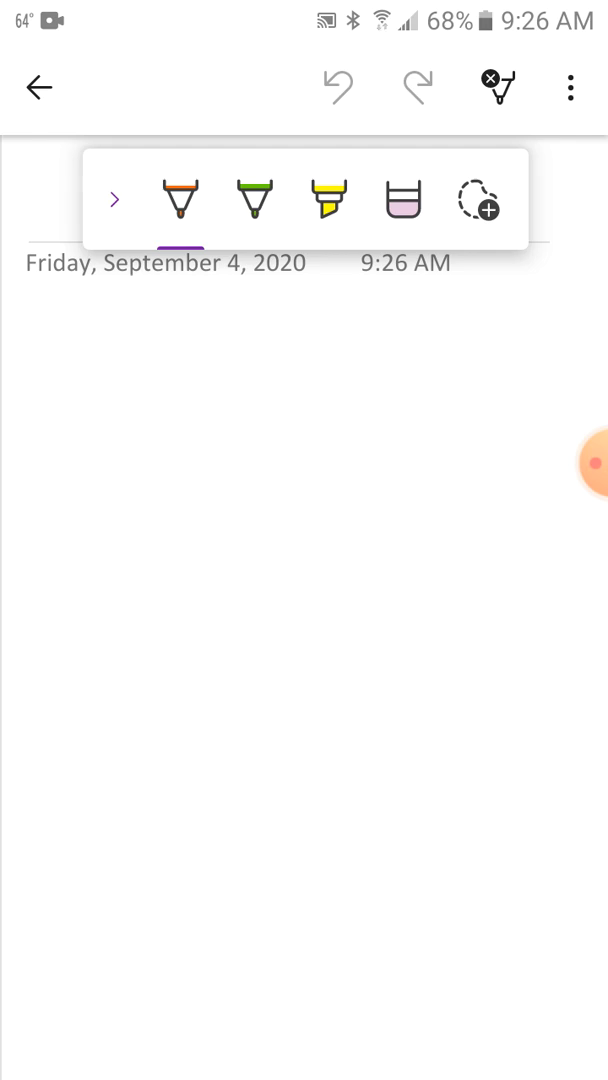
pyautogui.moveTo(222, 458); pyautogui.dragTo(234, 718)
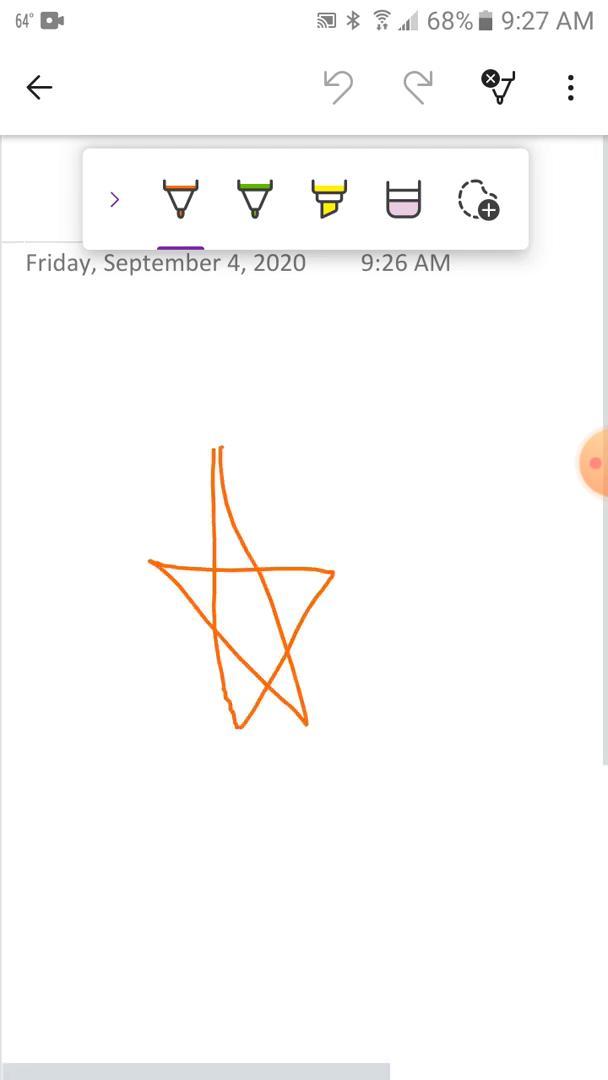
pyautogui.click(404, 200)
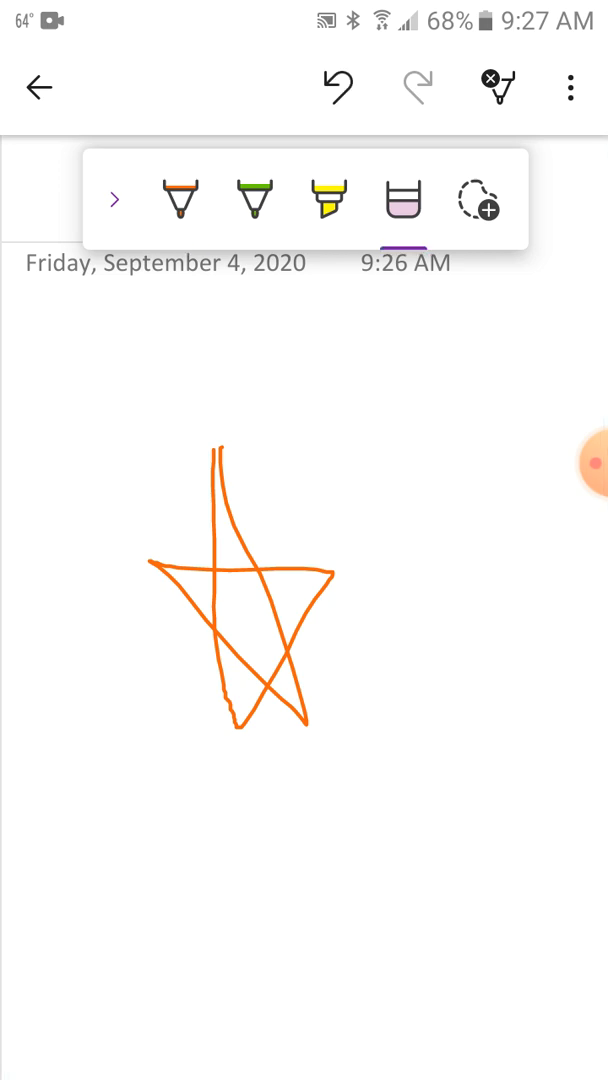
pyautogui.click(340, 88)
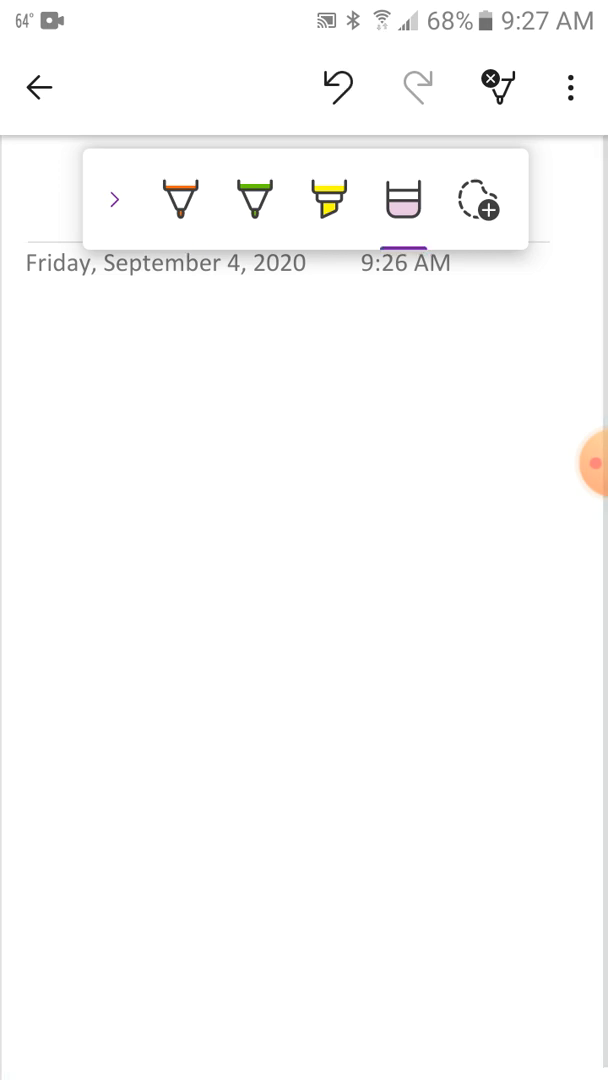
pyautogui.click(180, 200)
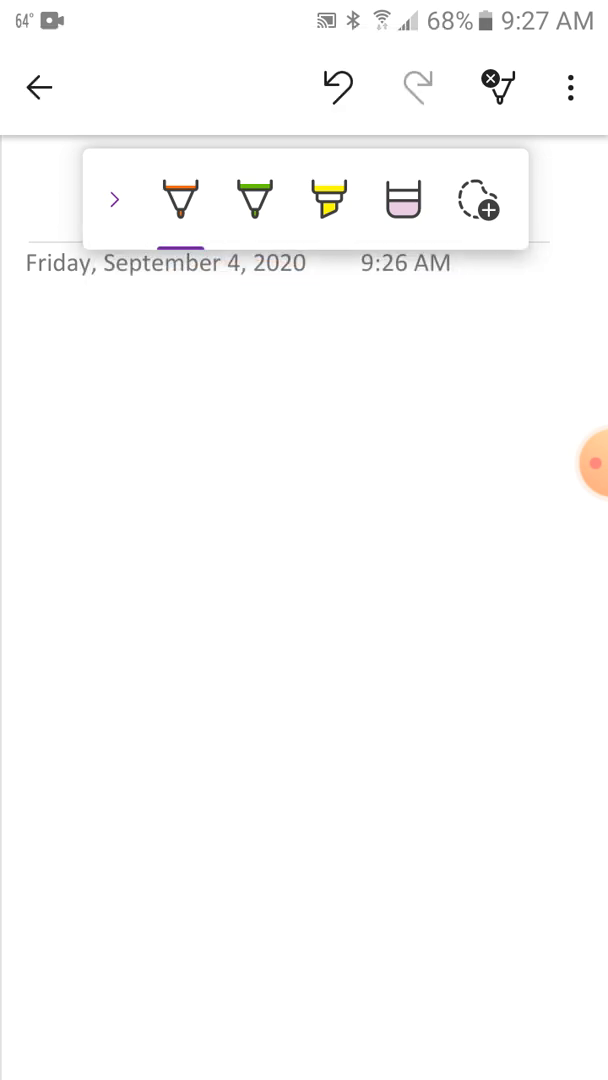
# Switch to the black pen and write test handwriting strokes on the page
pyautogui.click(180, 200)
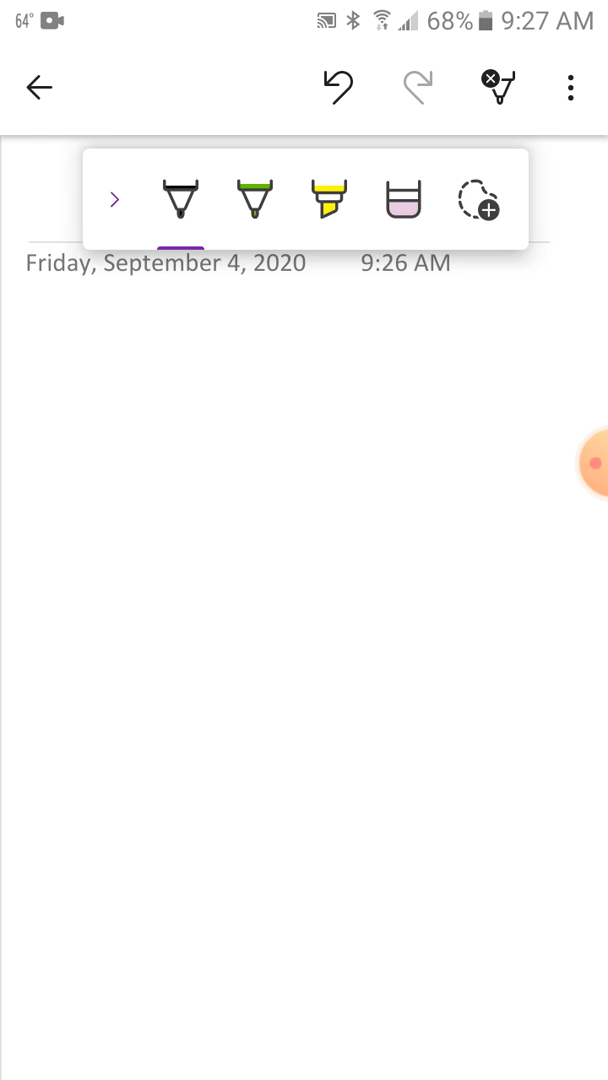
pyautogui.moveTo(216, 524); pyautogui.dragTo(150, 656)
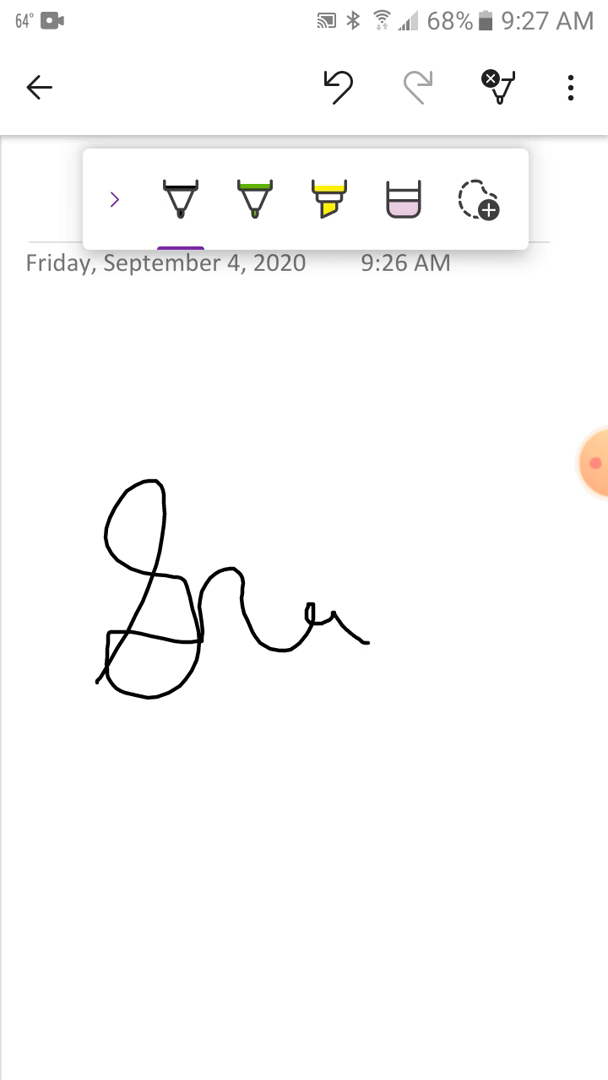
pyautogui.moveTo(360, 634); pyautogui.dragTo(576, 490)
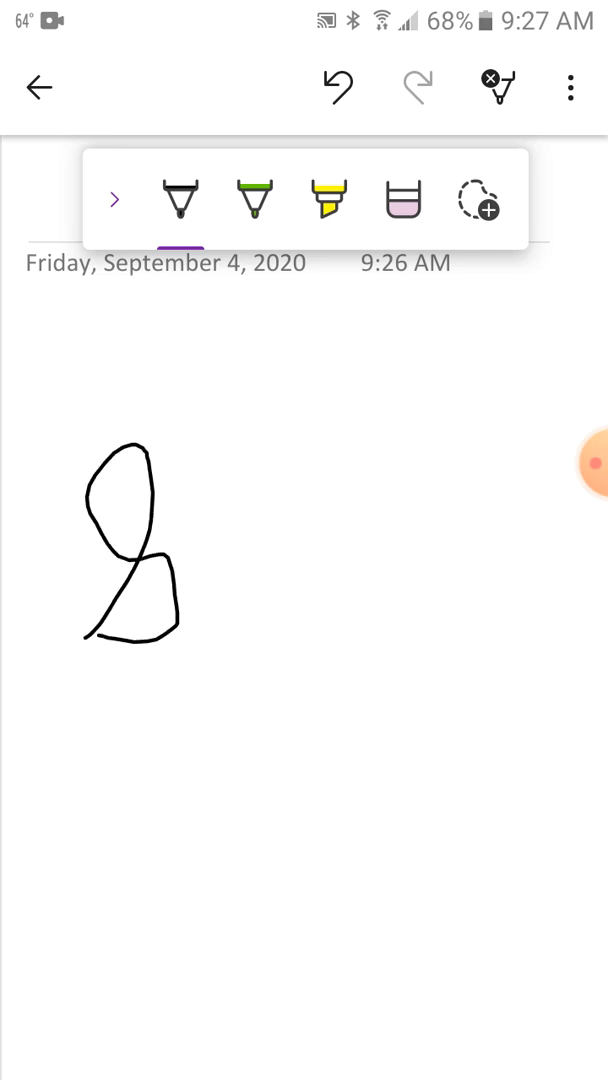
pyautogui.moveTo(170, 600); pyautogui.dragTo(360, 640)
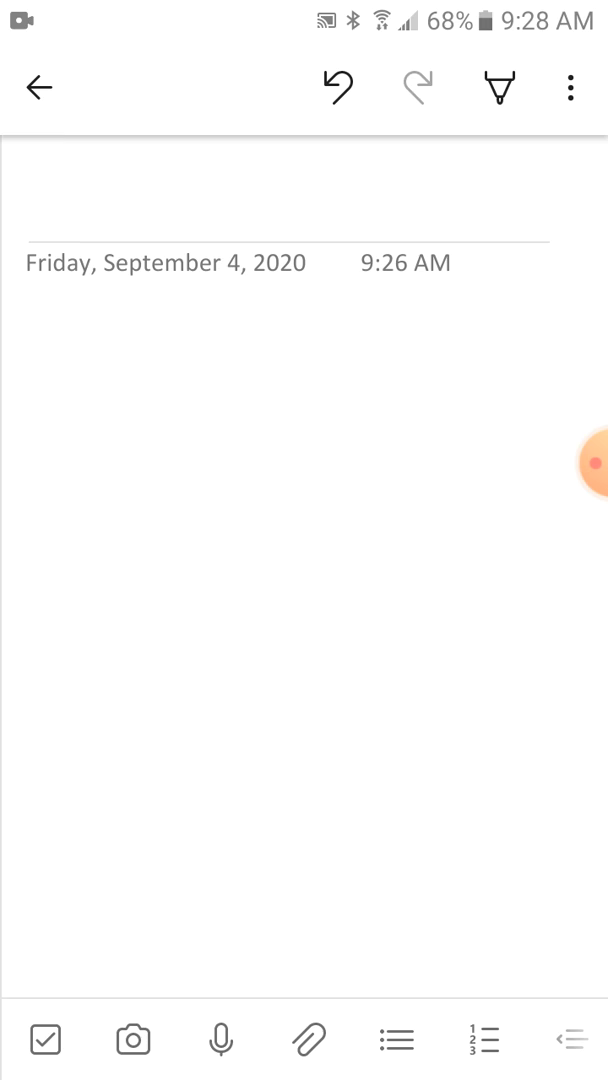
# Re-enter drawing mode, write the black-ink equation starting with 2 squared plus, and pick the lasso tool
pyautogui.click(498, 86)
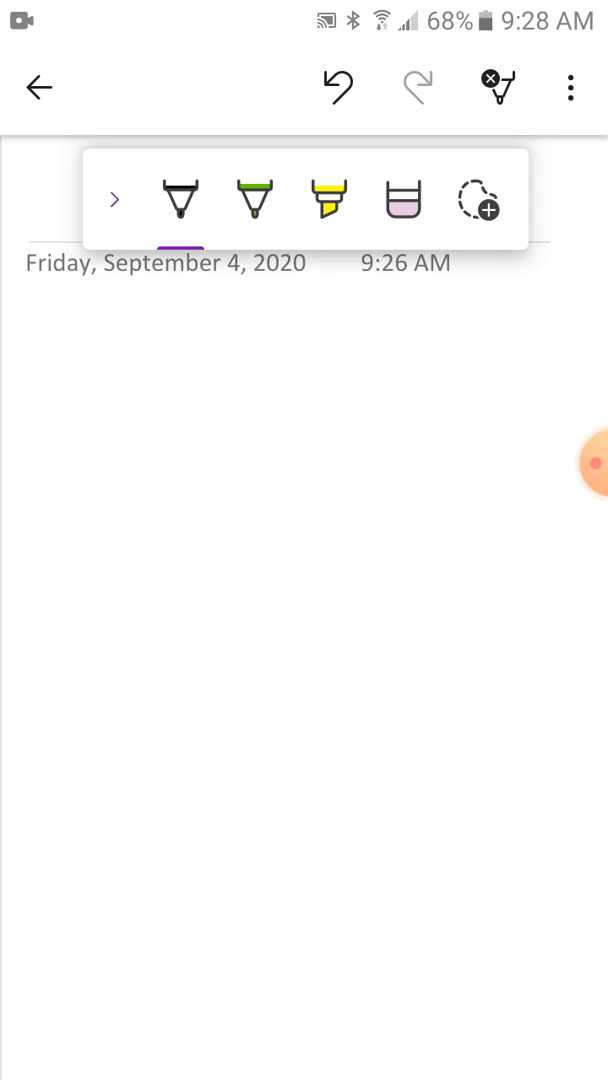
pyautogui.moveTo(60, 510); pyautogui.dragTo(170, 620)
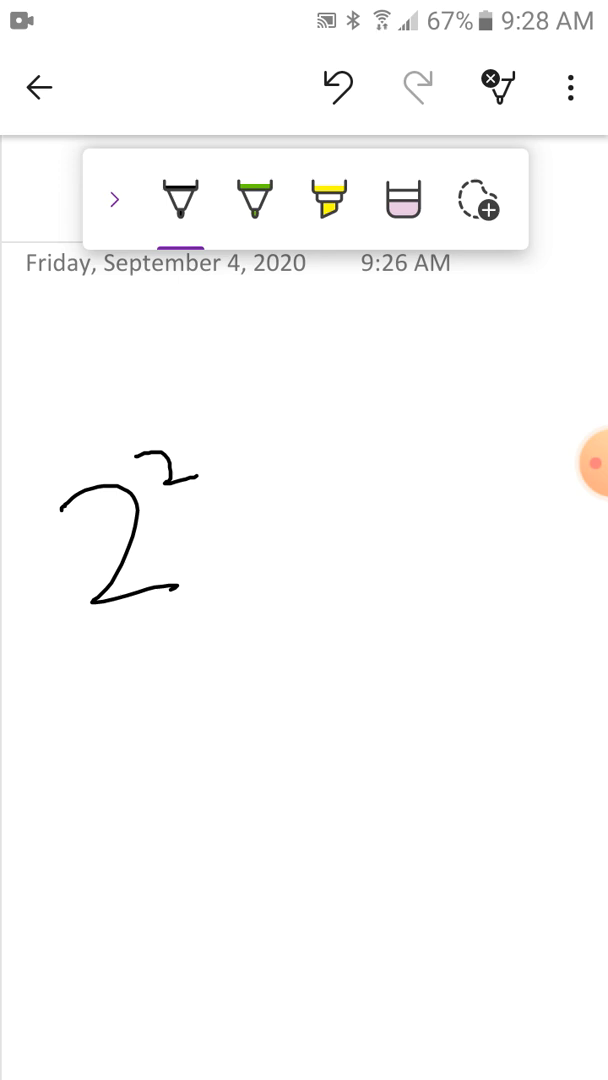
pyautogui.moveTo(290, 500); pyautogui.dragTo(290, 640)
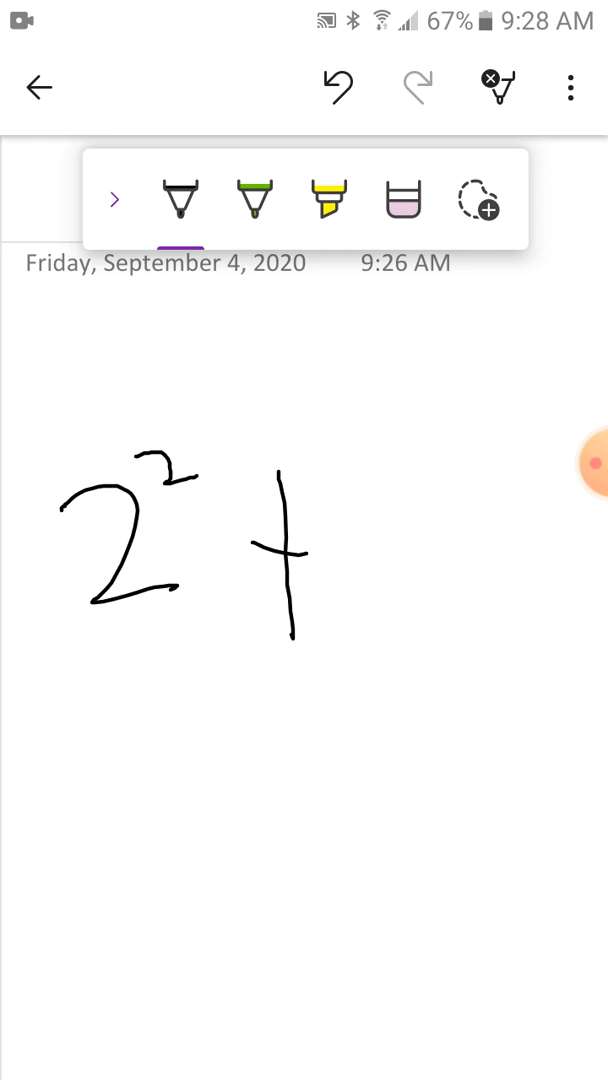
pyautogui.moveTo(320, 580); pyautogui.dragTo(370, 524)
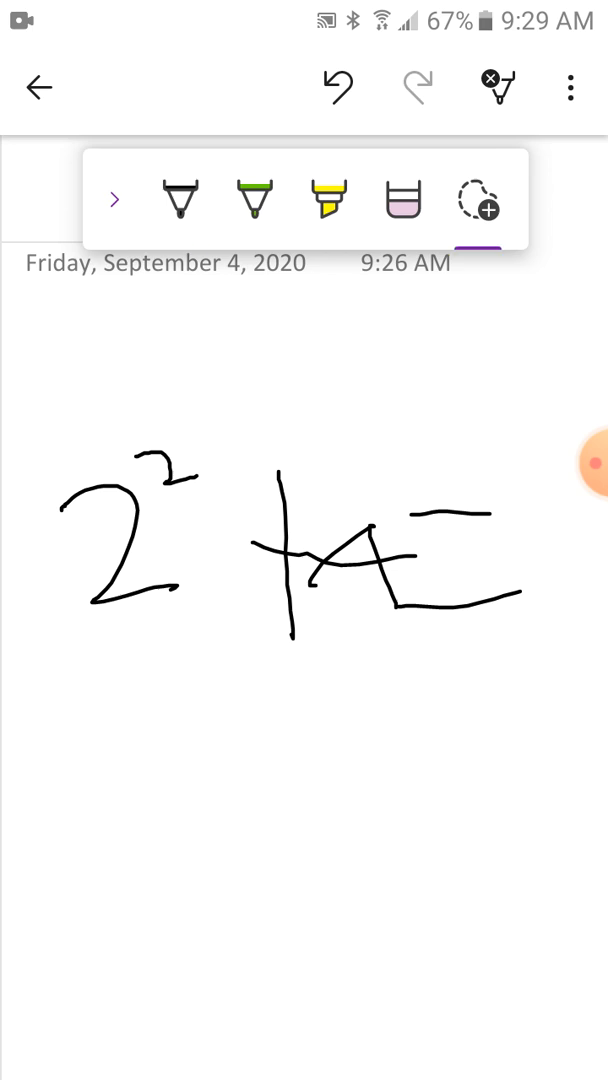
pyautogui.click(180, 198)
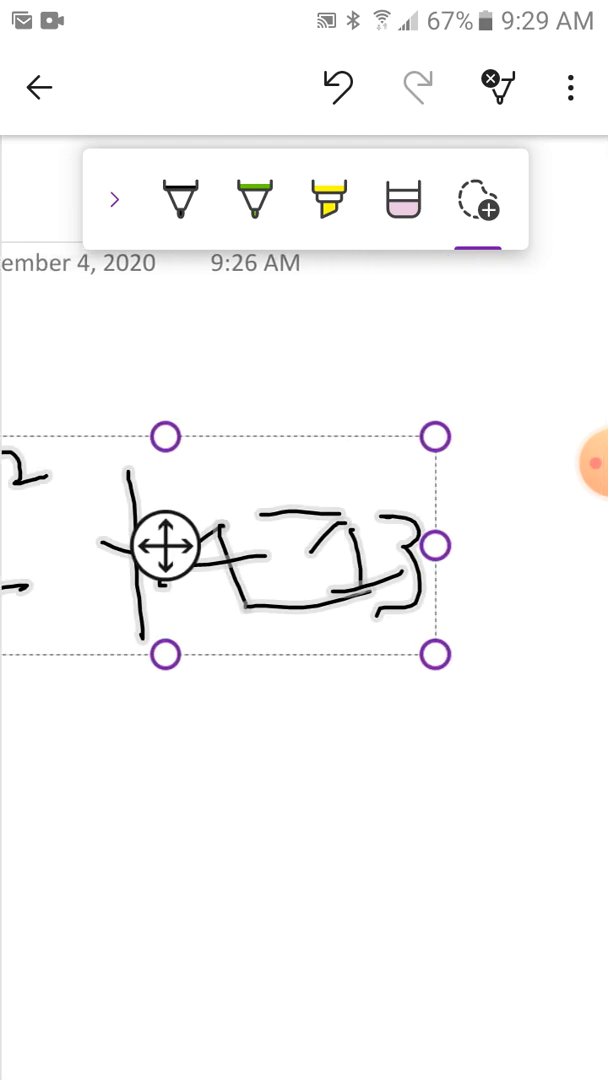
# Drop the lasso-selected equation lower on the page and switch to the eraser
pyautogui.click(568, 86)
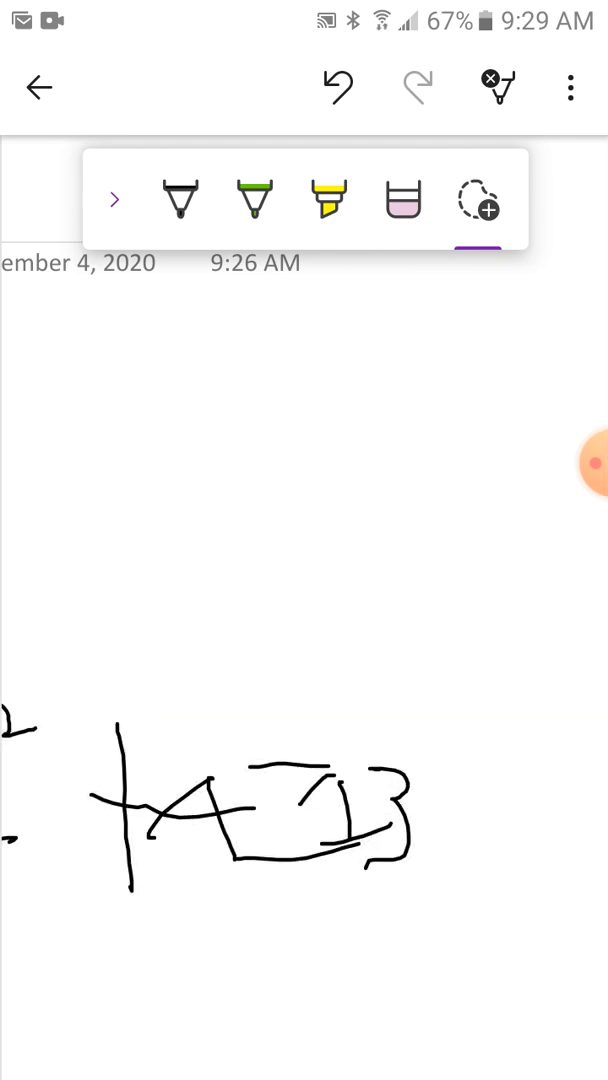
pyautogui.click(402, 200)
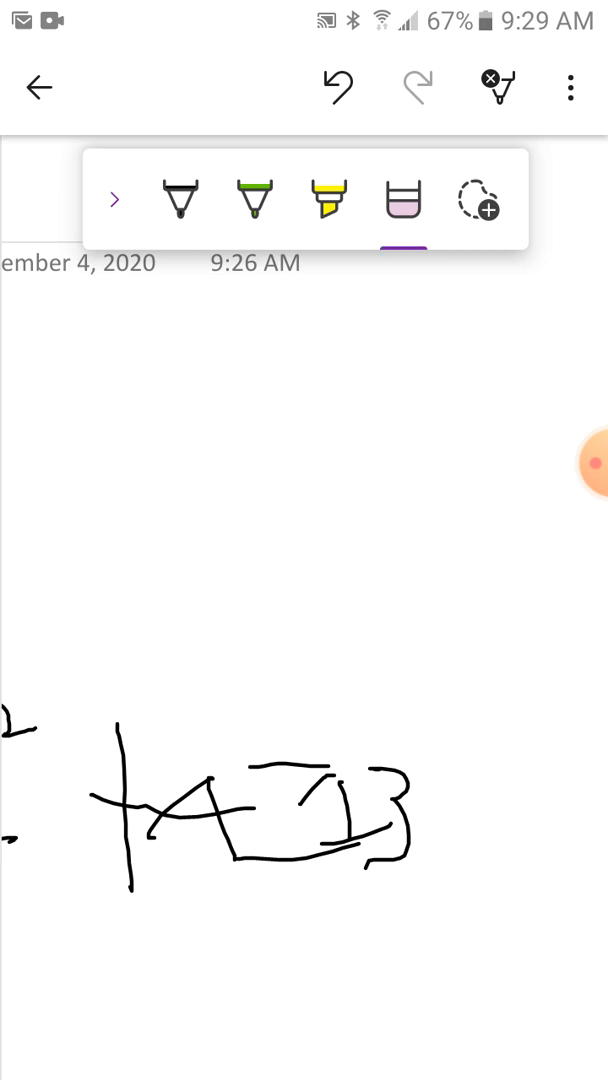